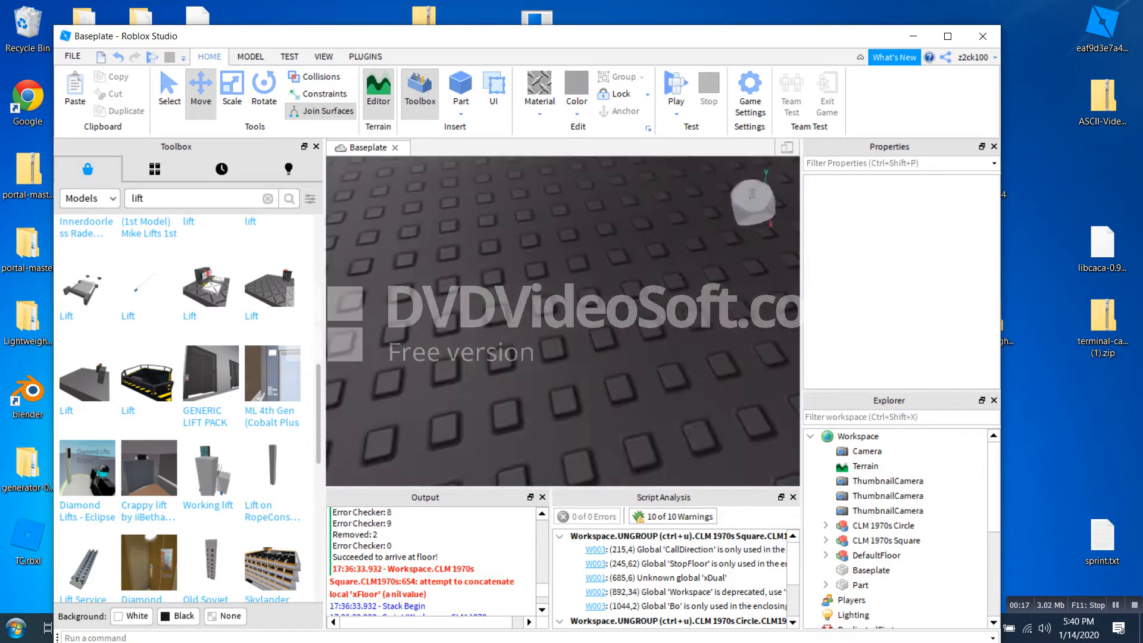
Select the CLM 1970s Circle elevator model and maximize the Studio window.
left_click(883, 525)
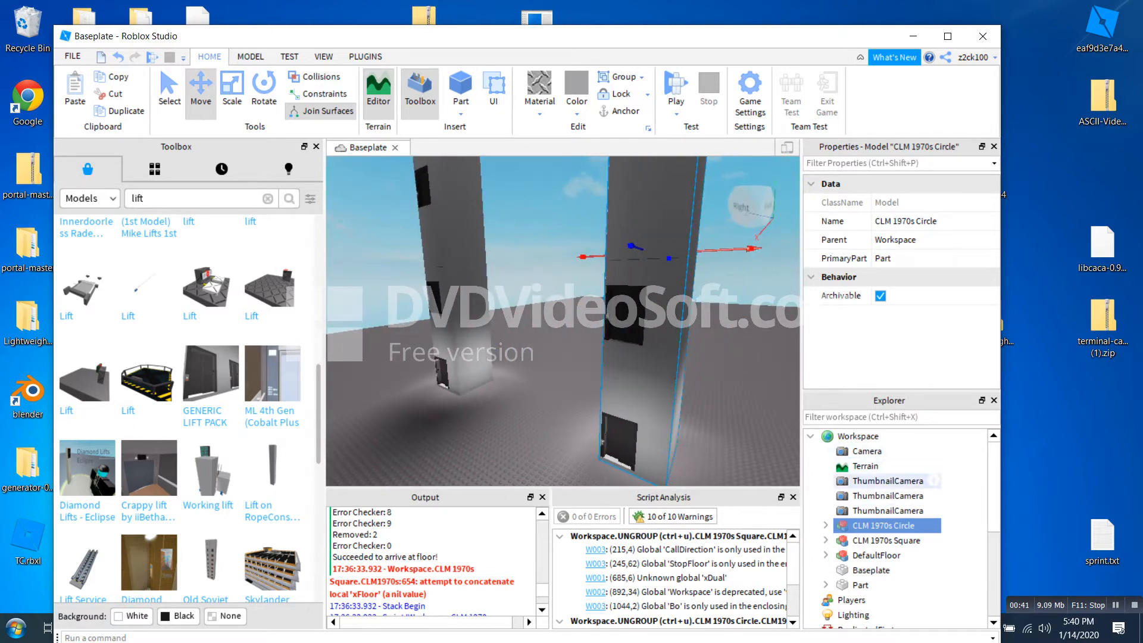
left_click(857, 436)
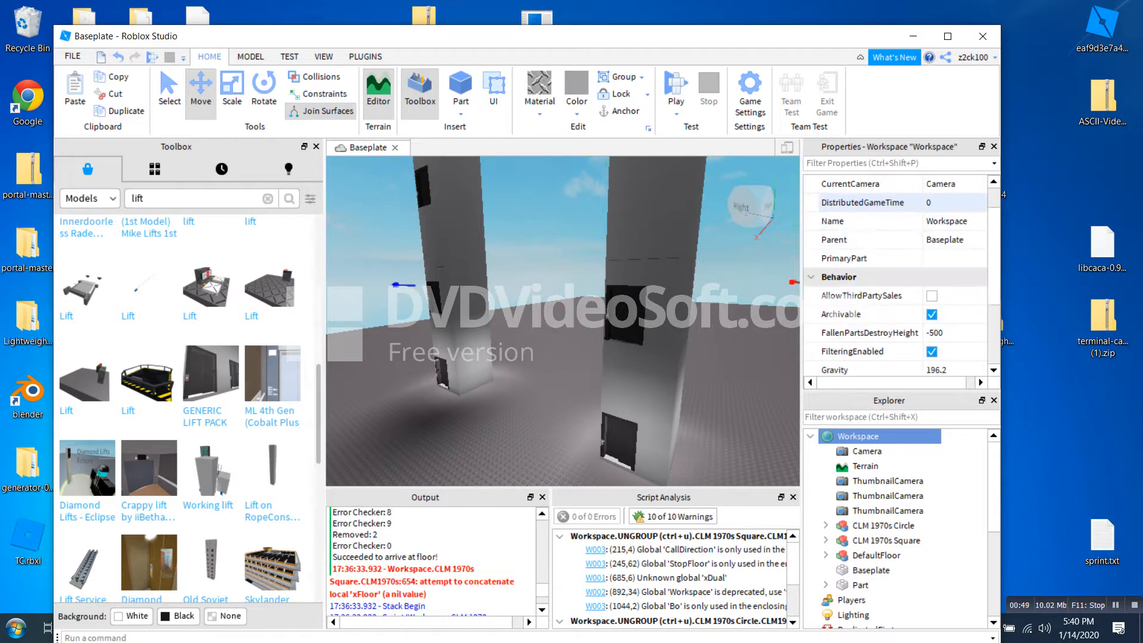
scroll("down", 3)
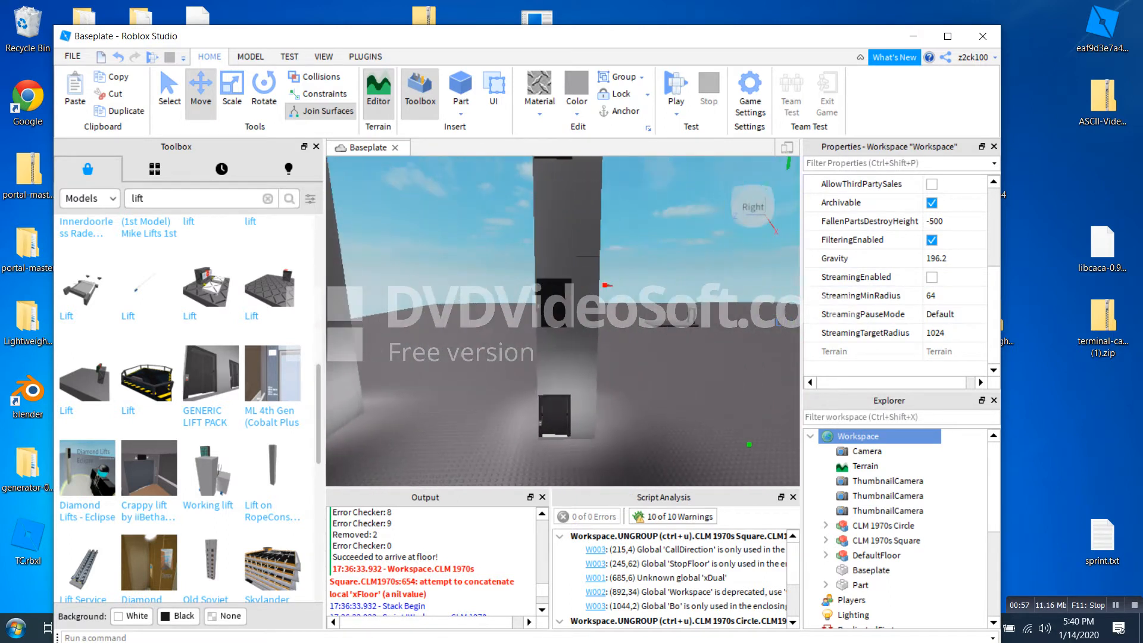
left_click(882, 525)
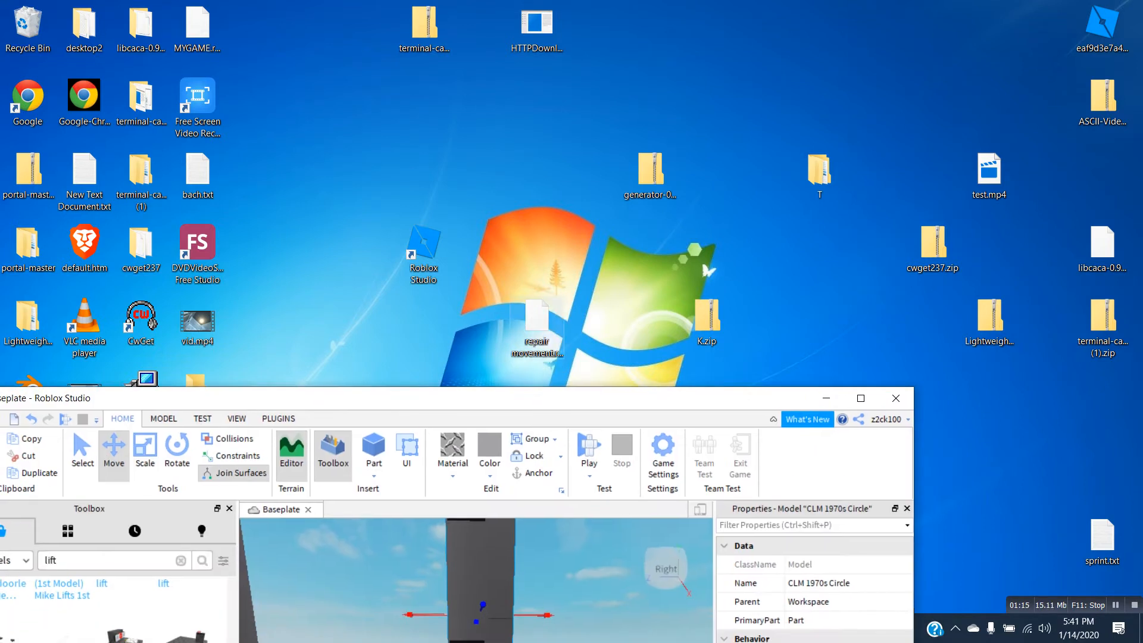
left_click_drag(535, 332, 649, 113)
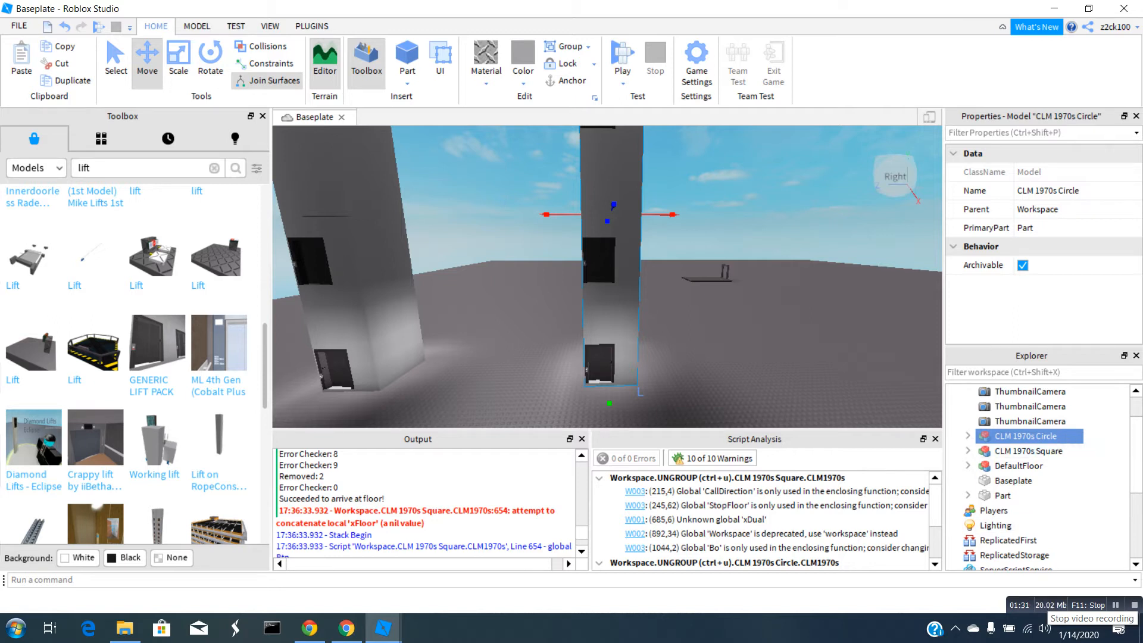
Expand Platform and inspect its BodyPosition, BodyVelocity and BodyGyro movers.
left_click(968, 436)
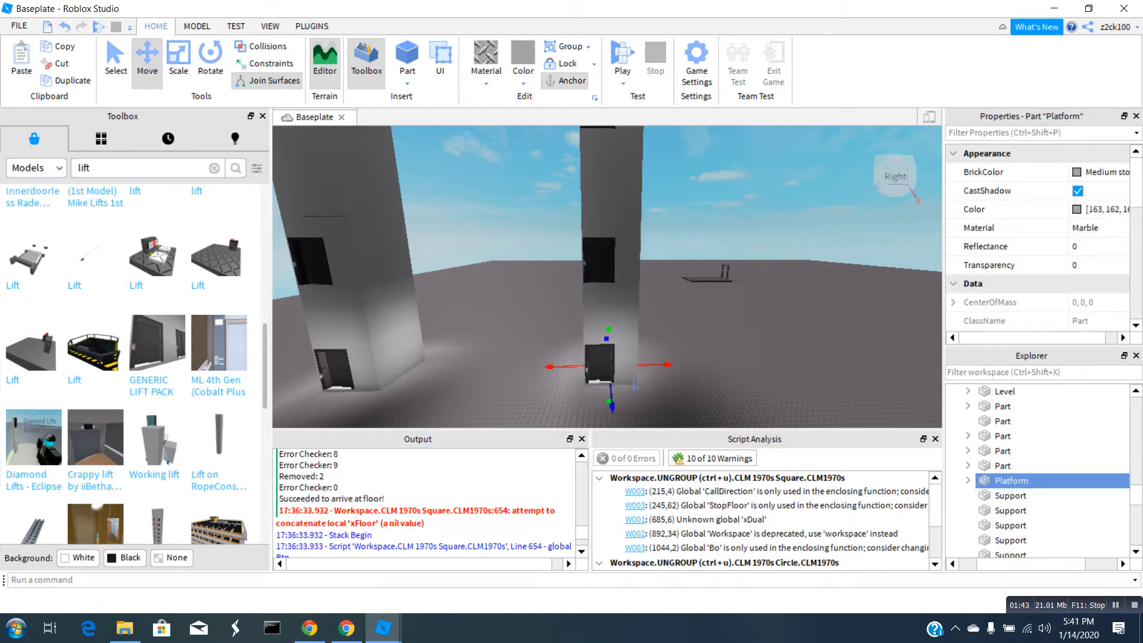
left_click(968, 480)
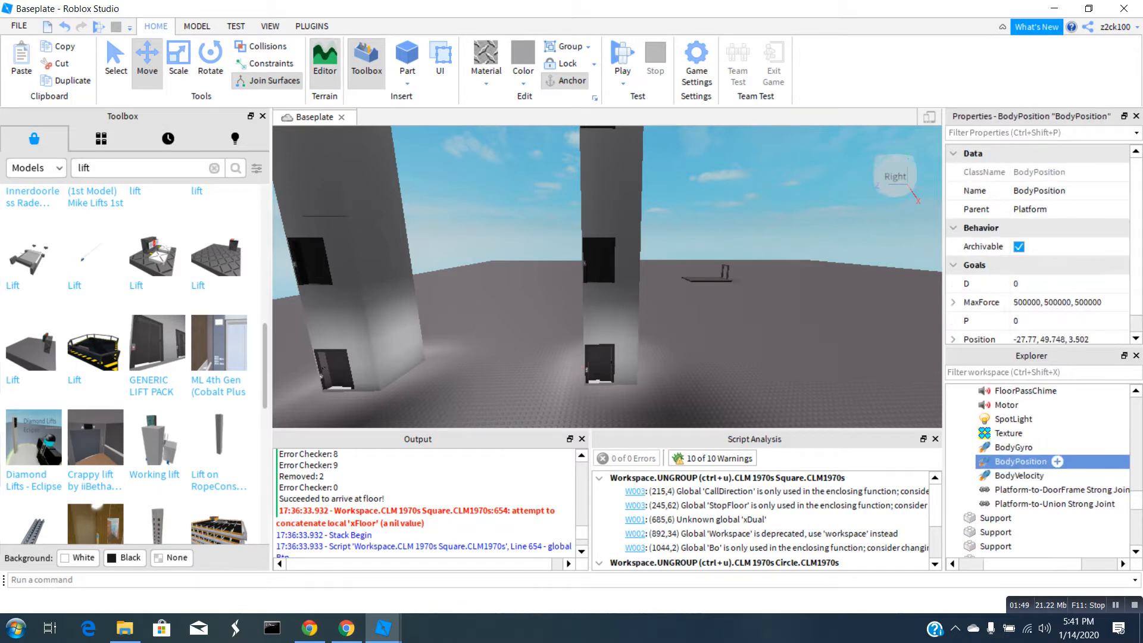
double_click(1019, 461)
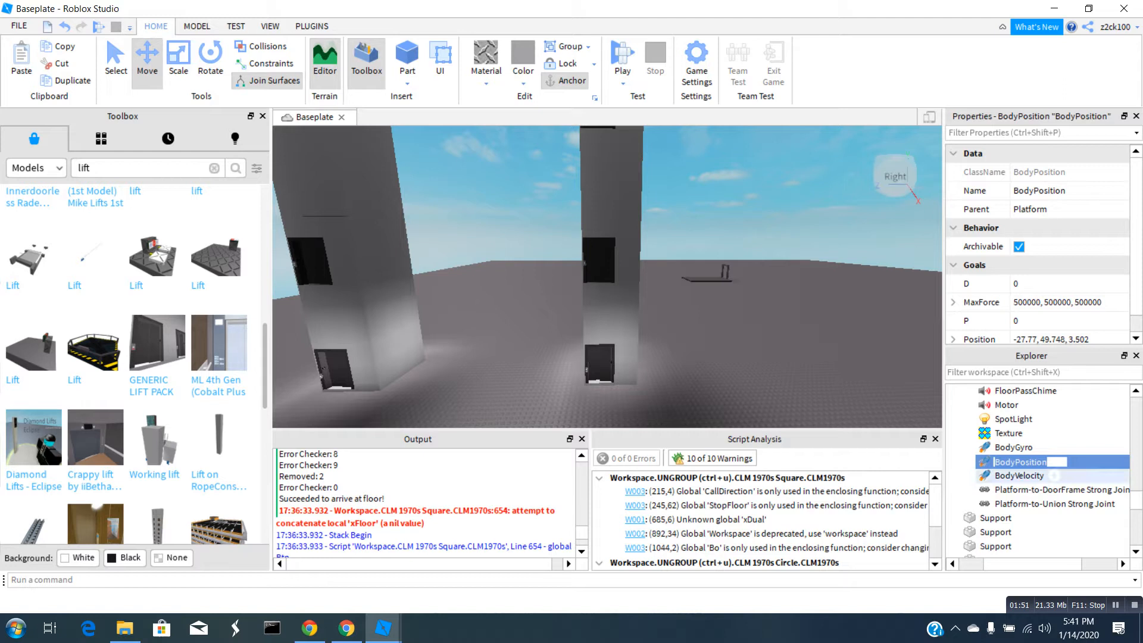
left_click(1017, 476)
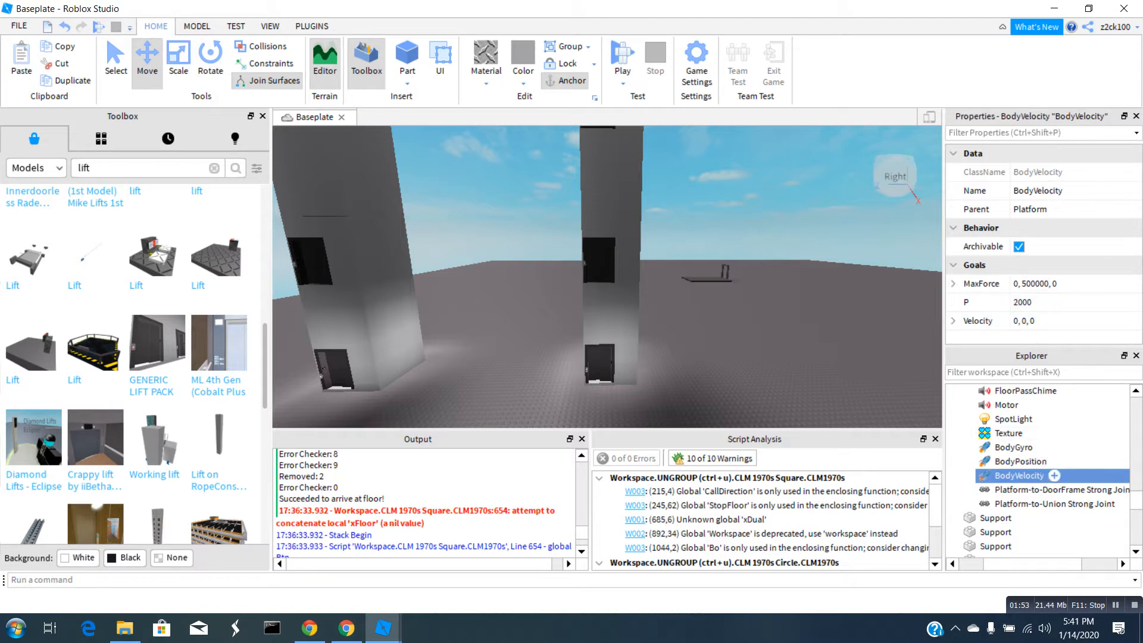
left_click(1007, 447)
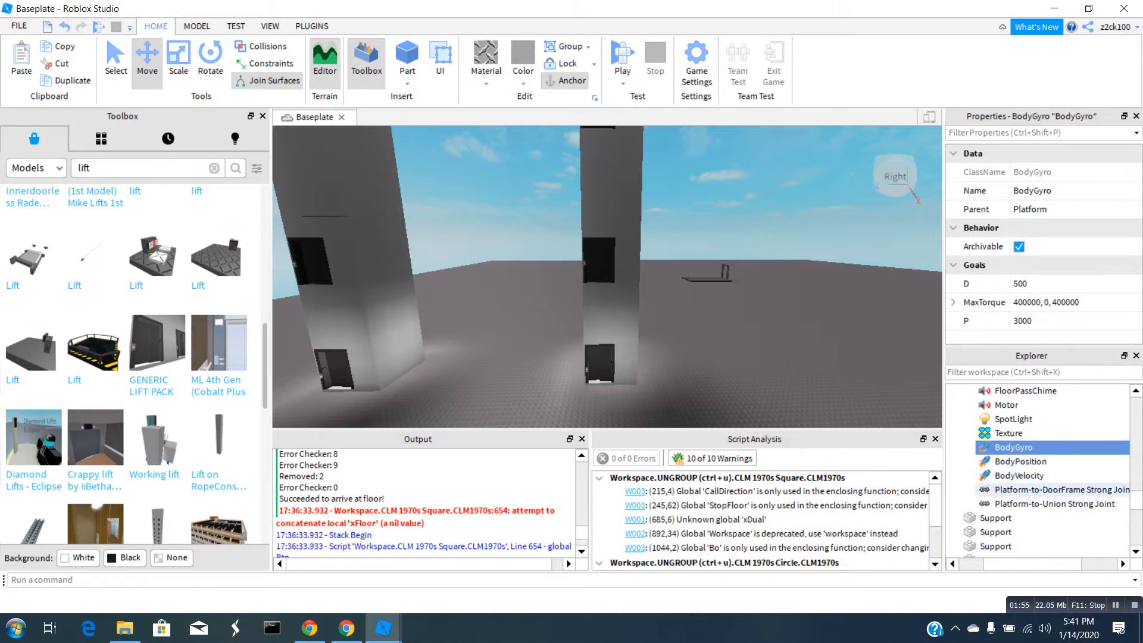
right_click(1009, 447)
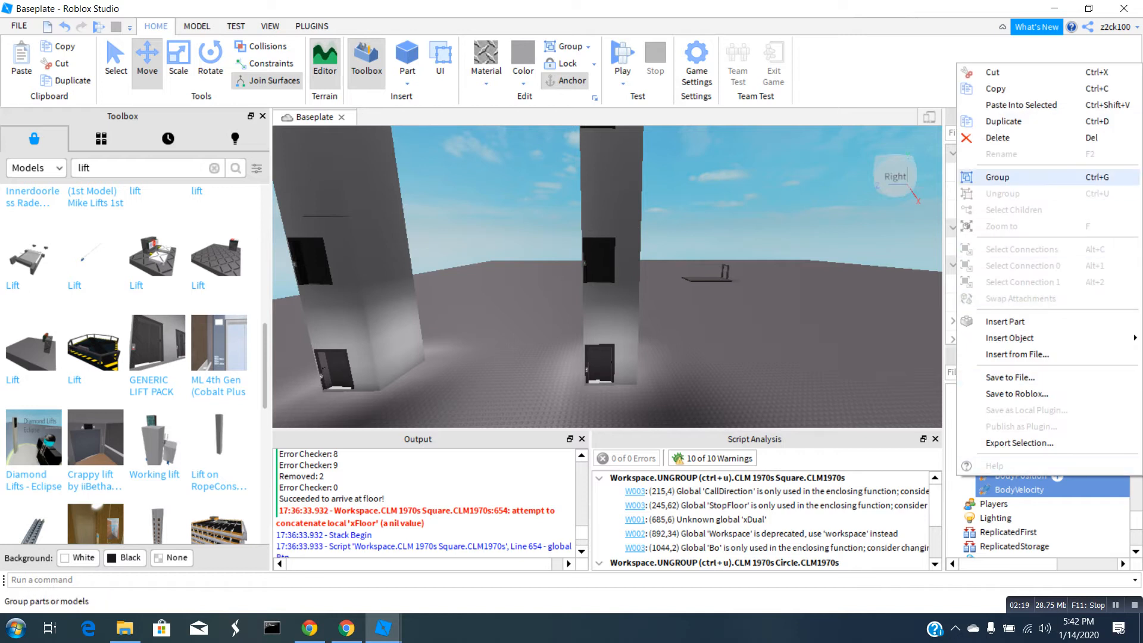
mouse_move(1015, 71)
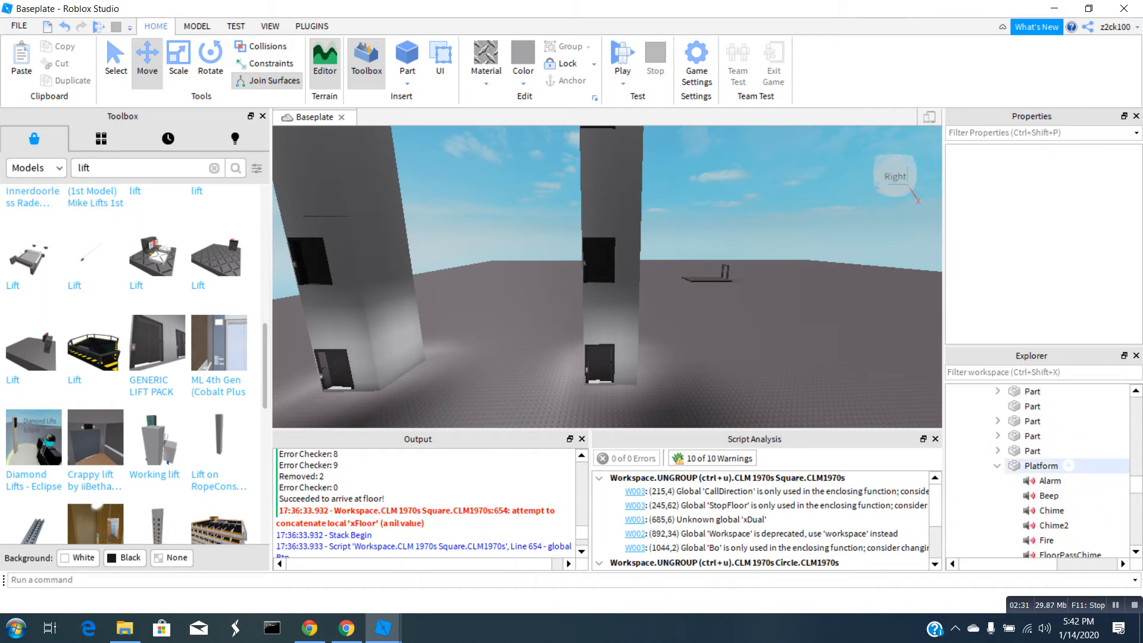
Bring up the right-click actions for the elevator's Platform part.
right_click(606, 367)
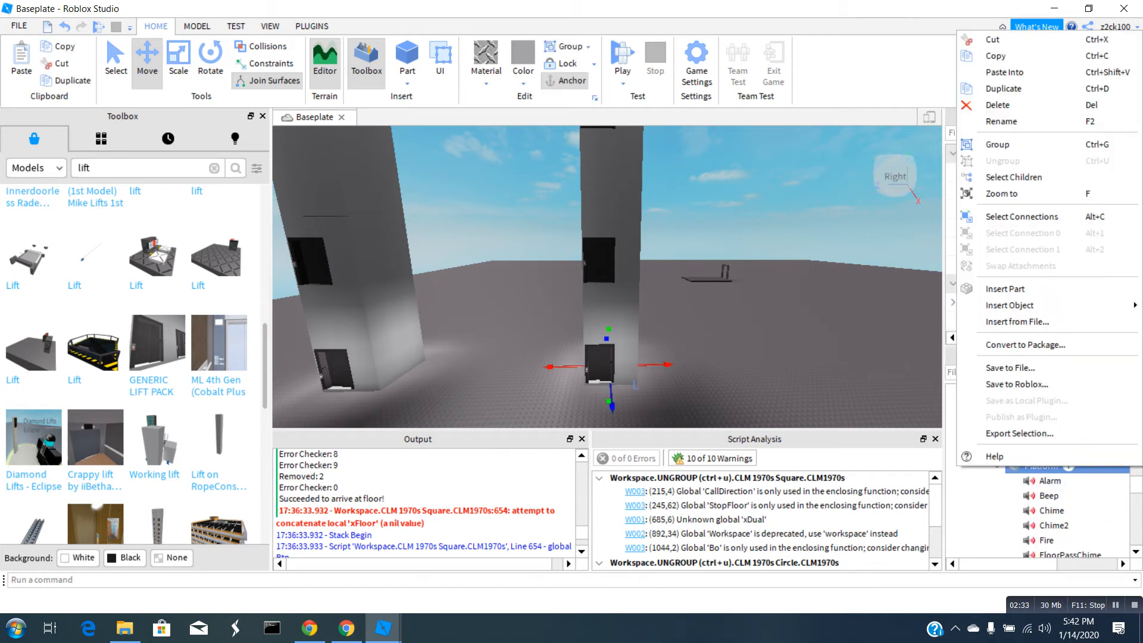
mouse_move(1003, 72)
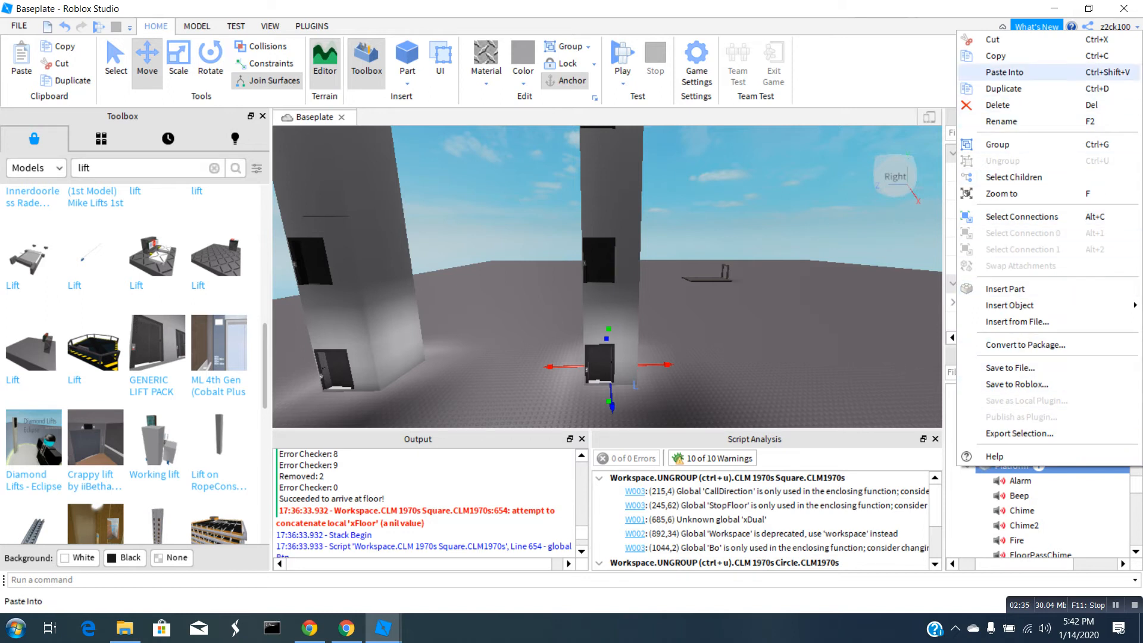
Paste the repaired BodyGyro, BodyPosition and BodyVelocity into Platform and press Play.
left_click(1003, 72)
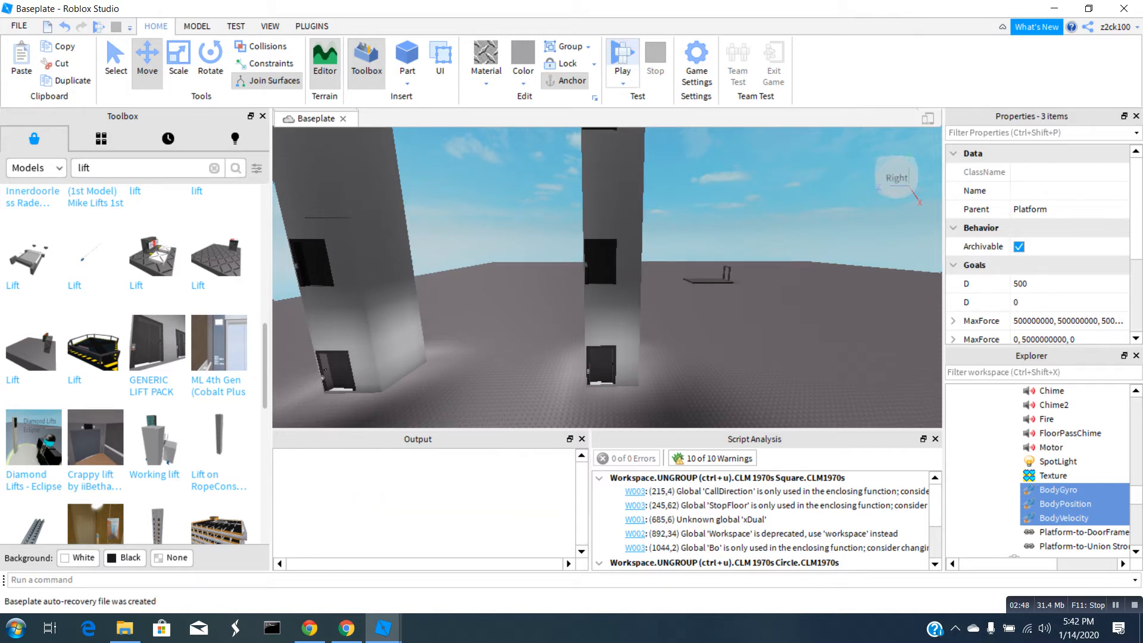
left_click(622, 54)
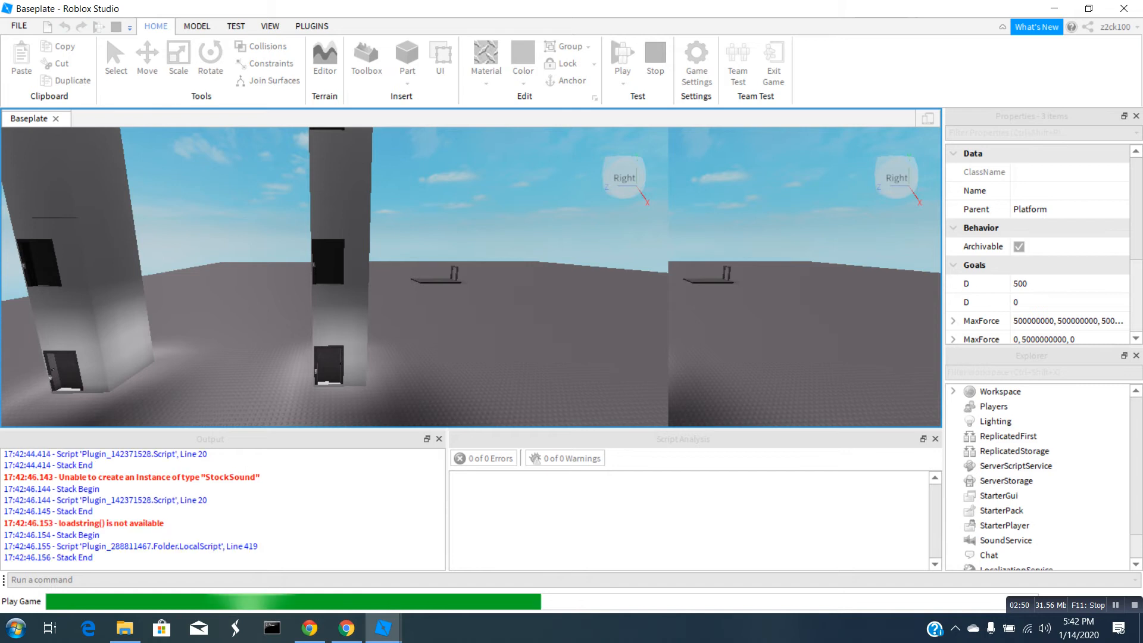